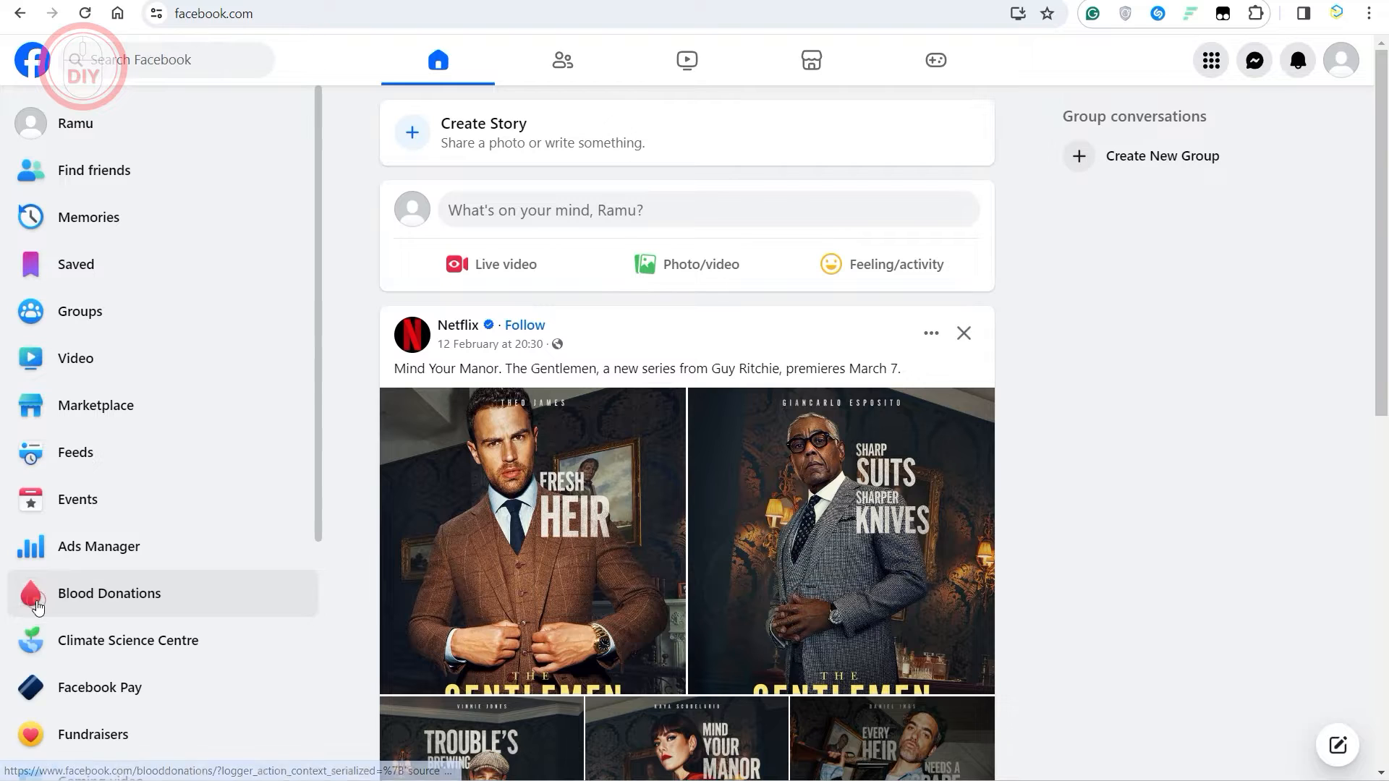
- Open the managed Pages list and show more options for the Tech Tuts page
scroll(down, 3)
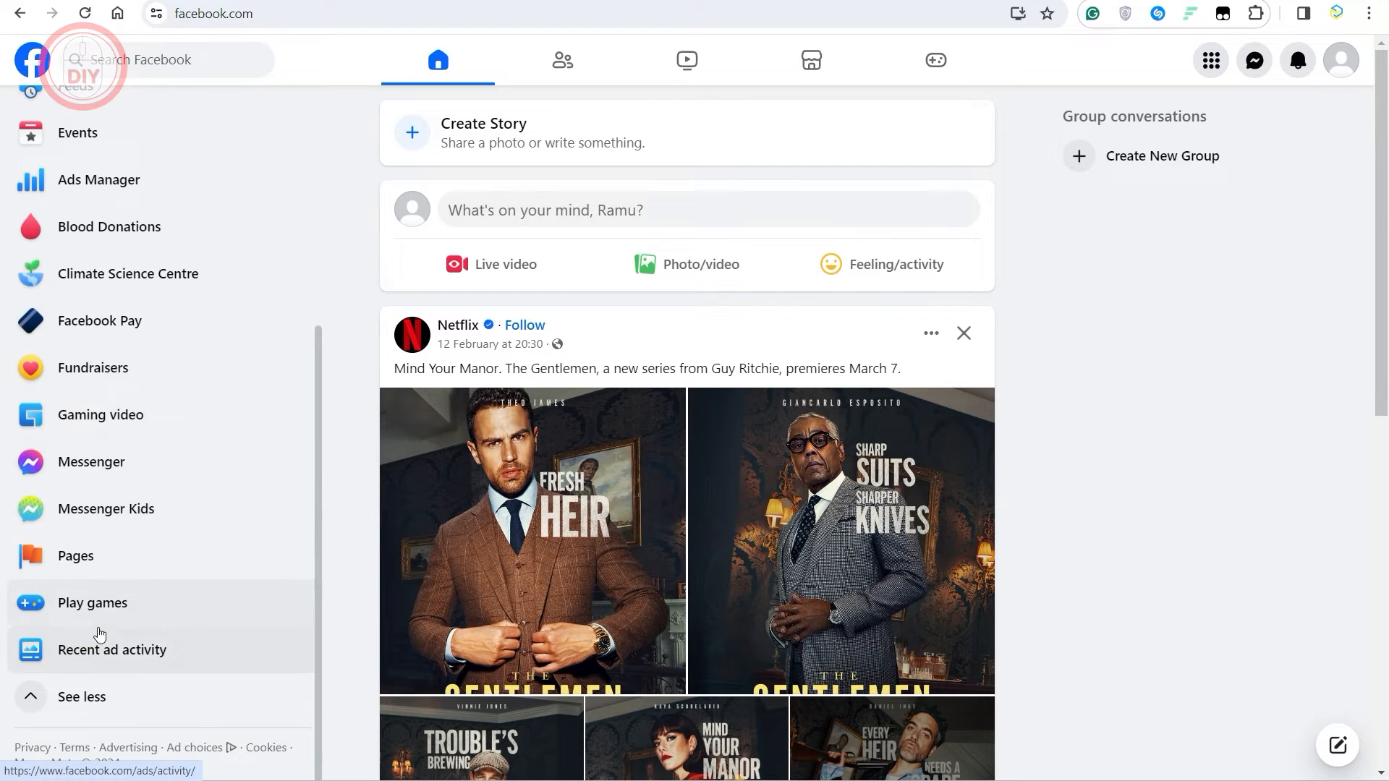
click(75, 556)
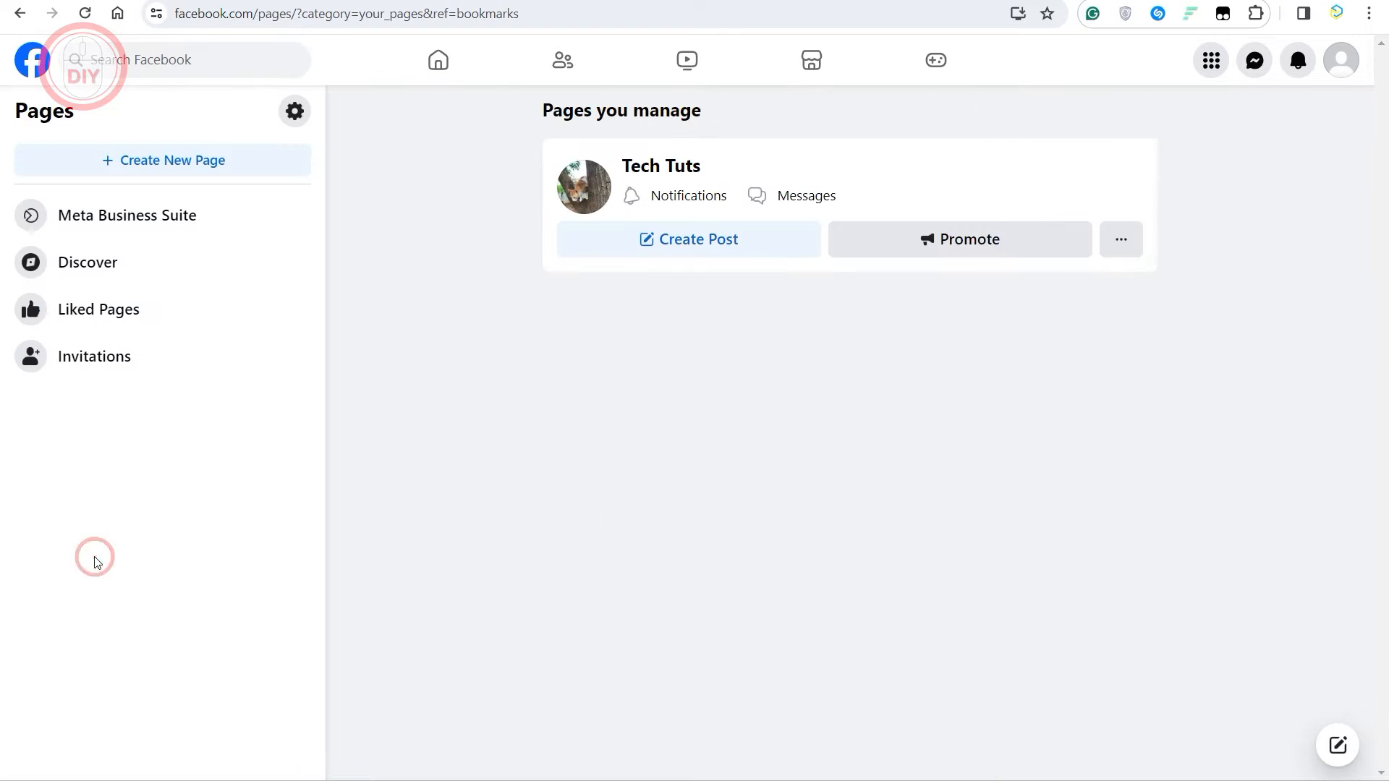
click(1120, 239)
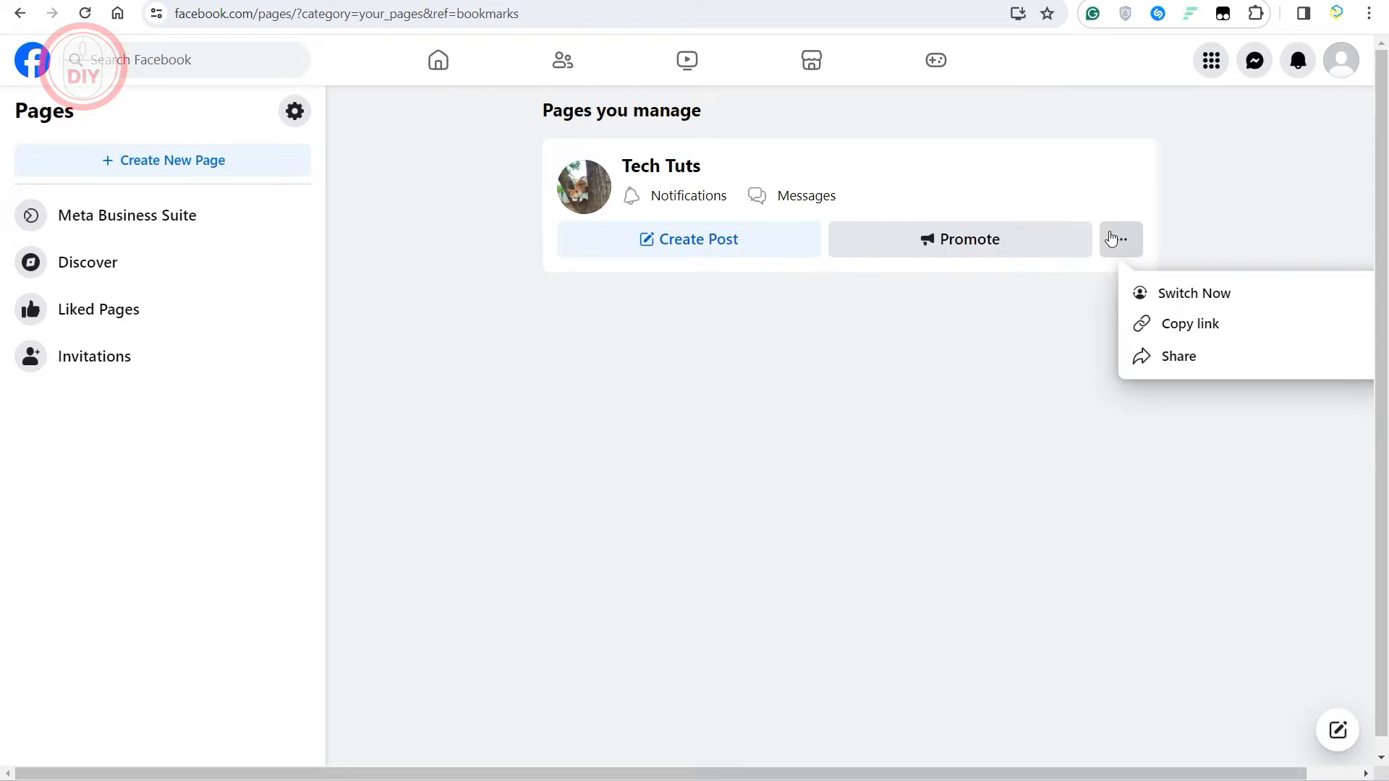
- Bring up the account menu with the profile switching options
click(1341, 59)
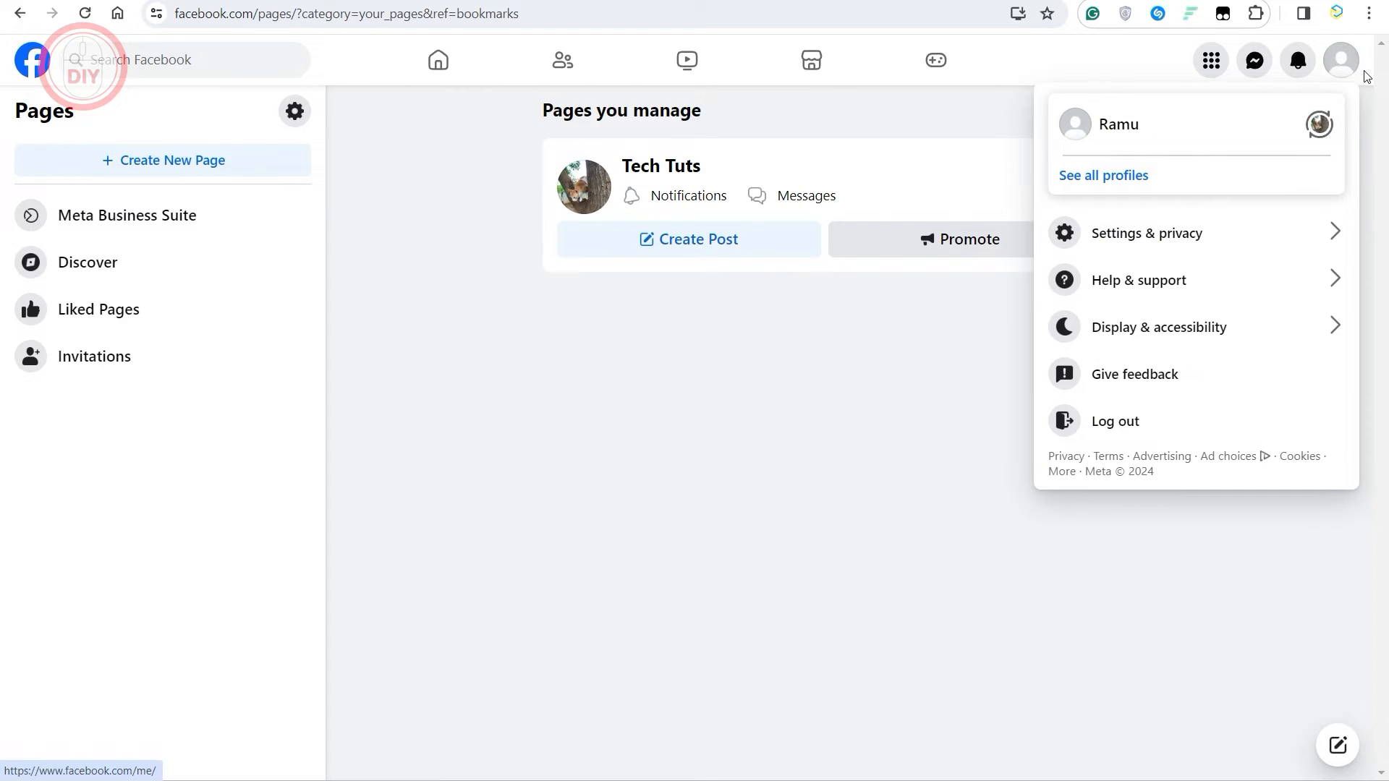
mouse_move(1318, 124)
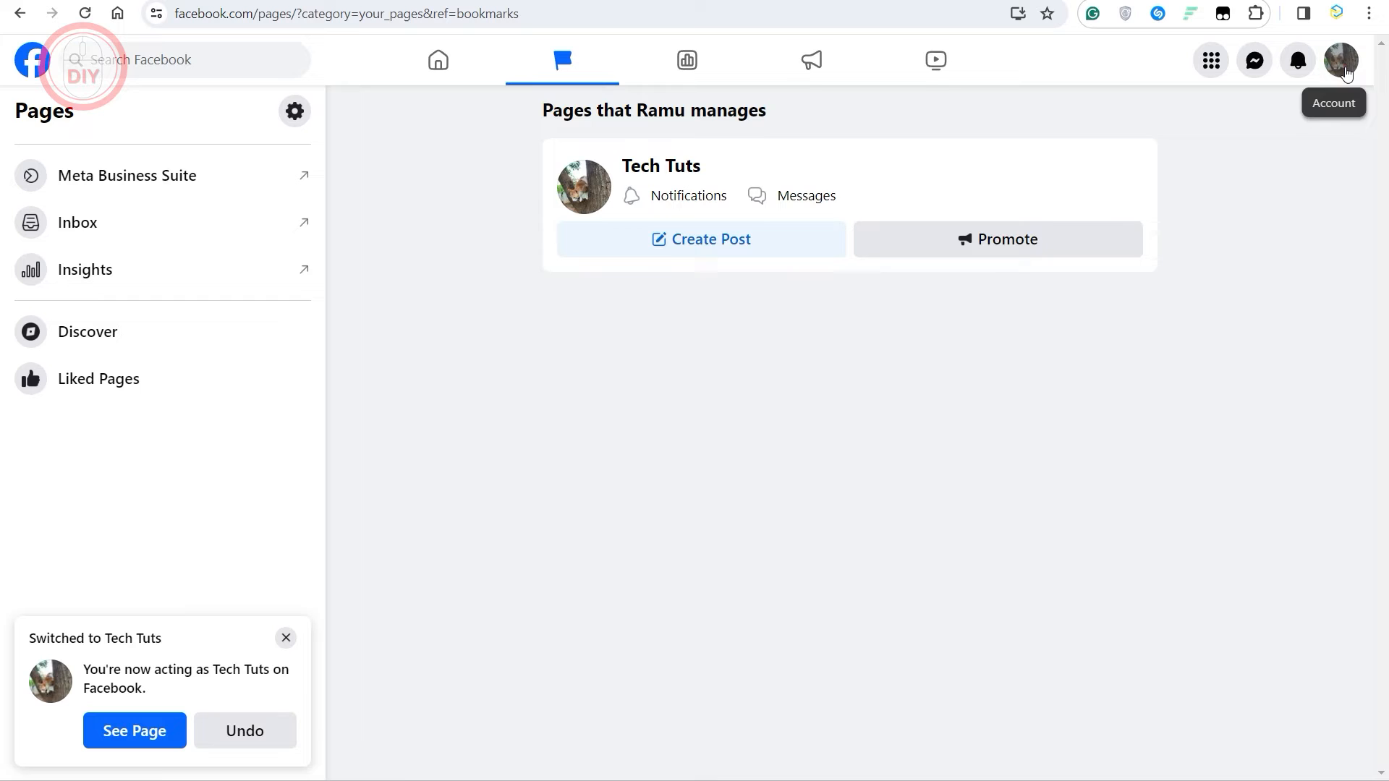
- Open Tech Tuts settings on the Page access section showing Ramu's full access
click(1341, 60)
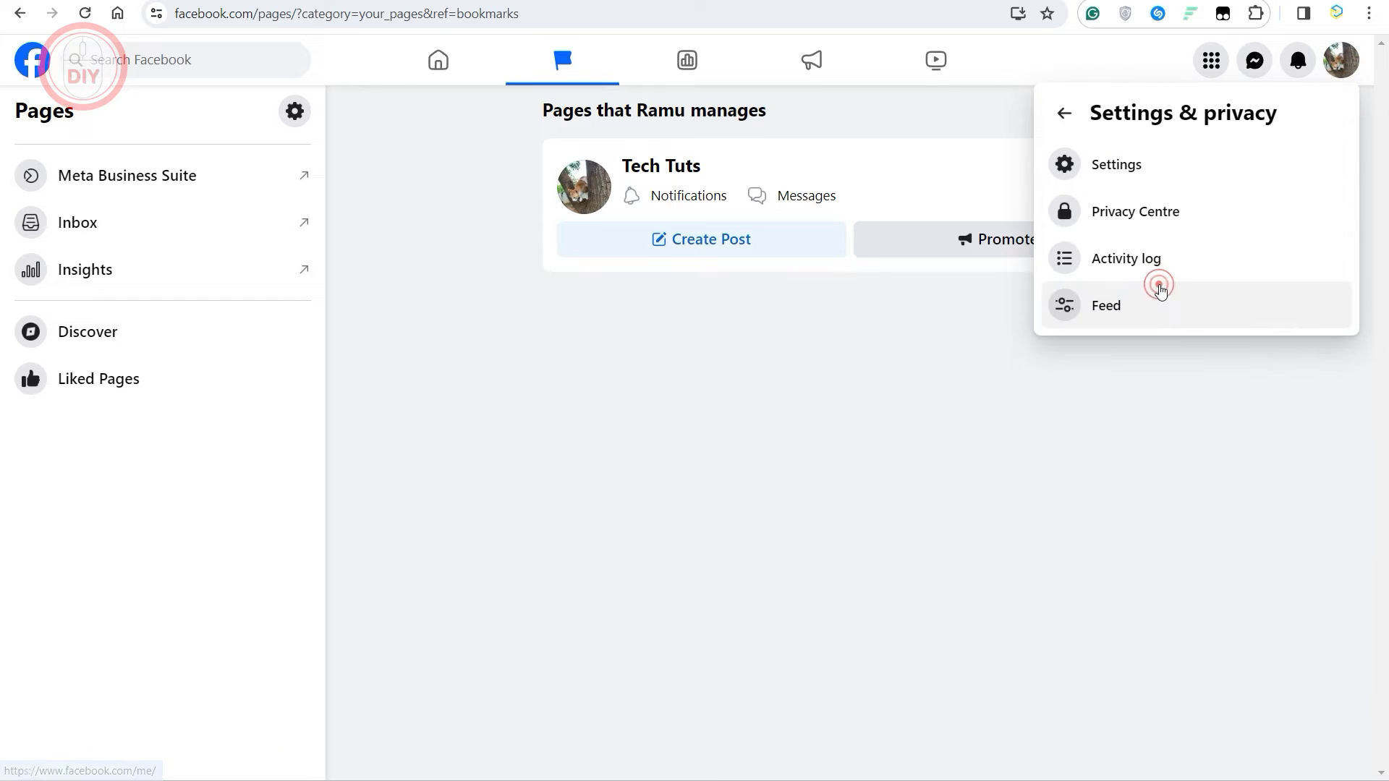
click(1116, 165)
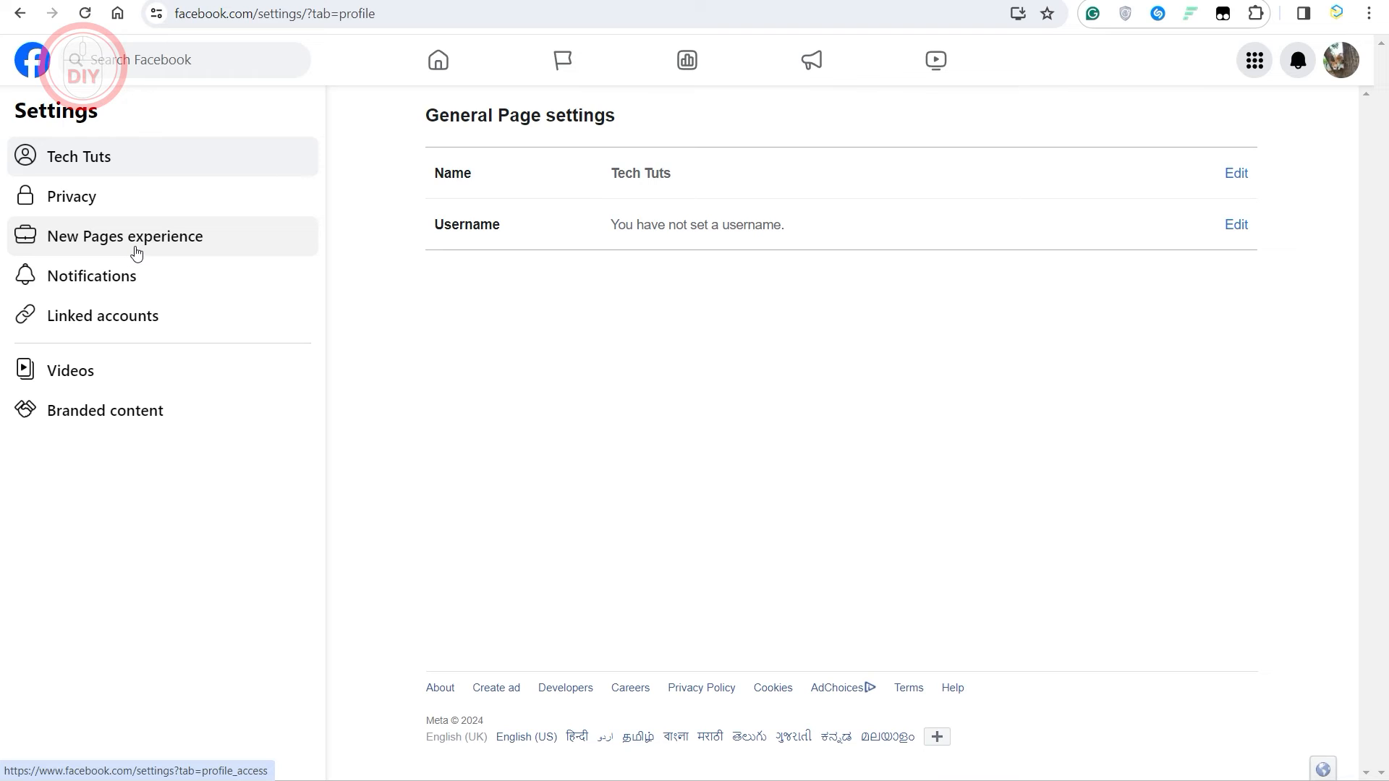
click(125, 236)
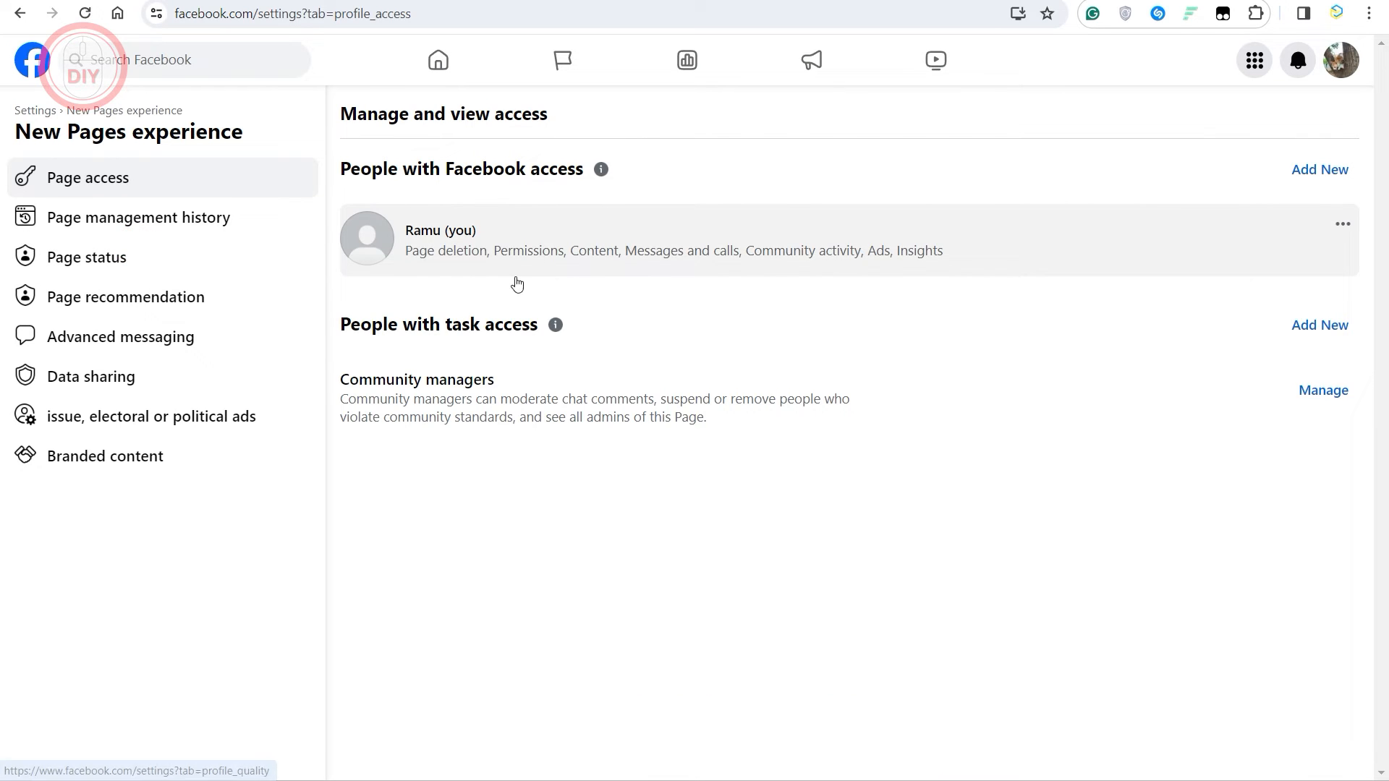
mouse_move(510, 234)
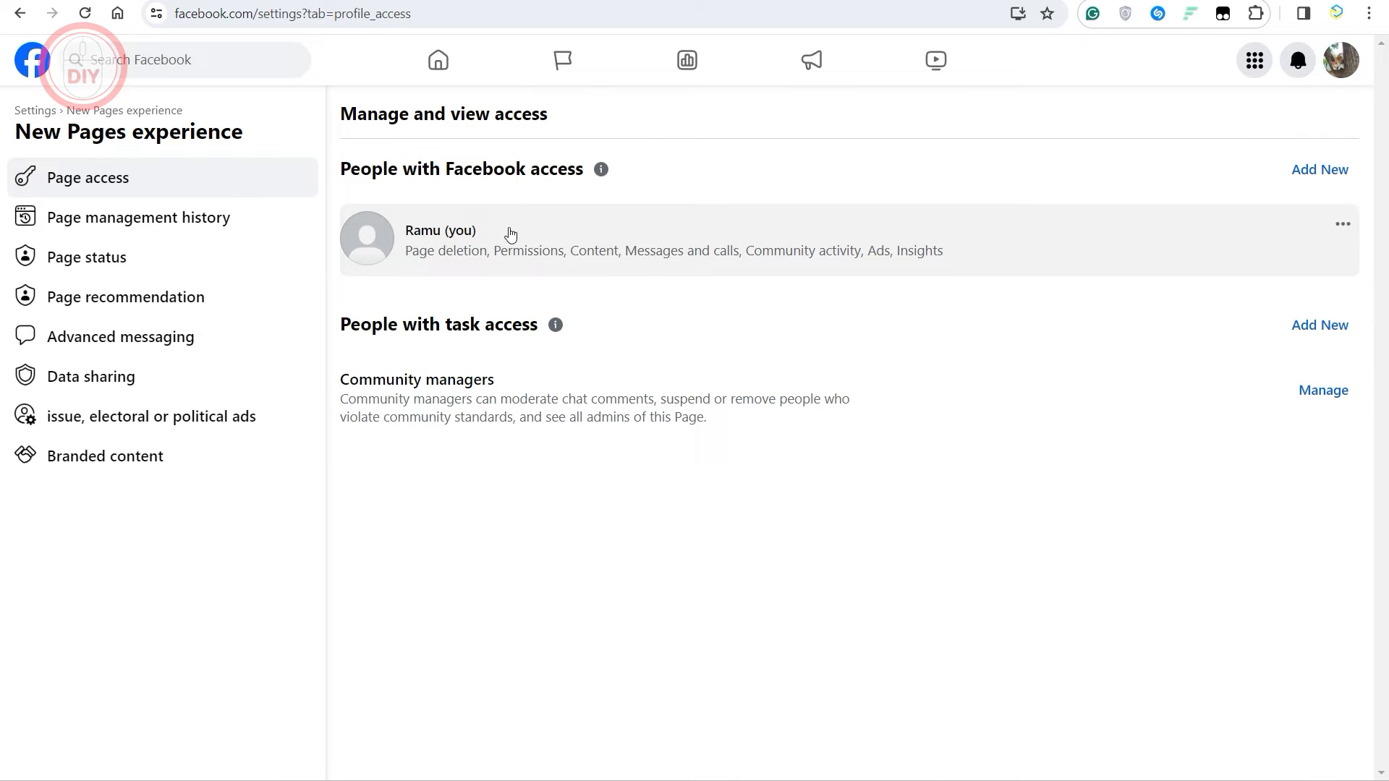
mouse_move(363, 177)
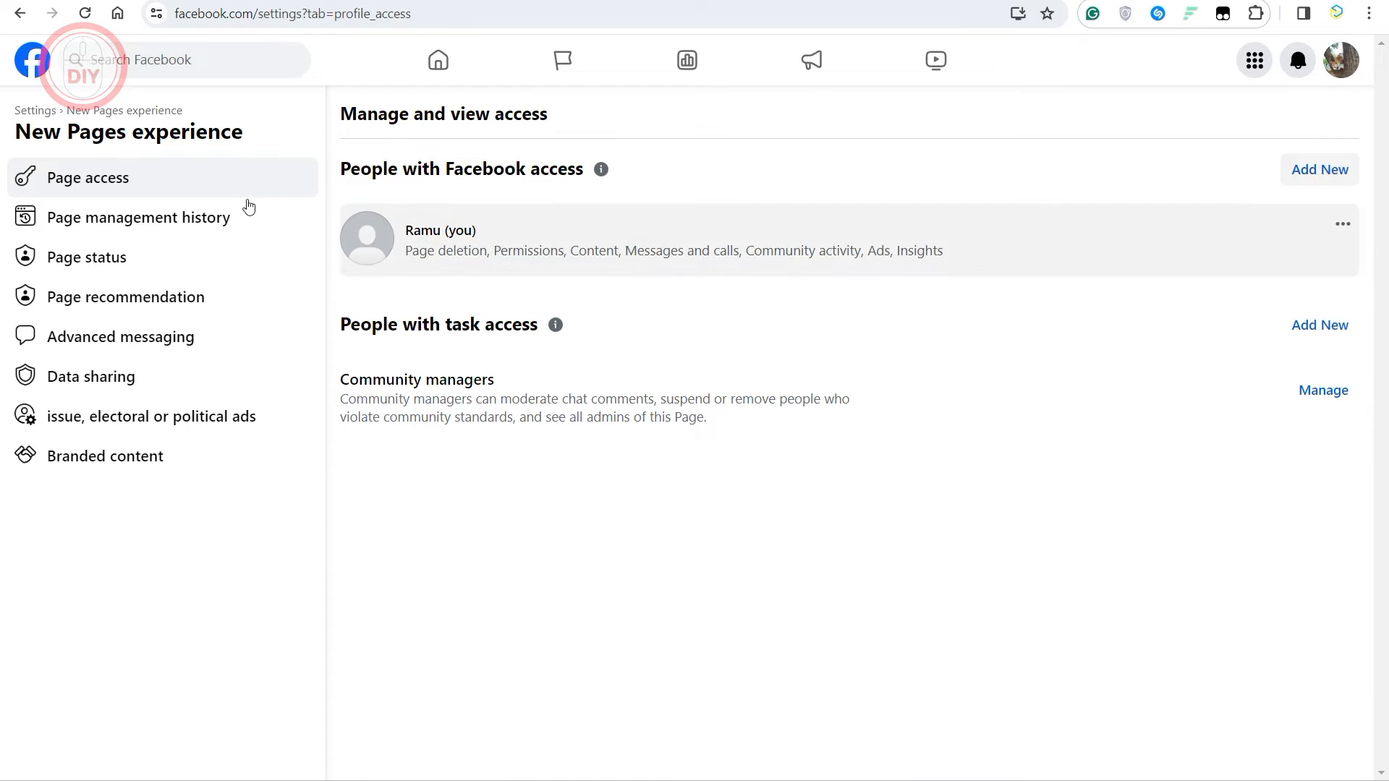
mouse_move(609, 186)
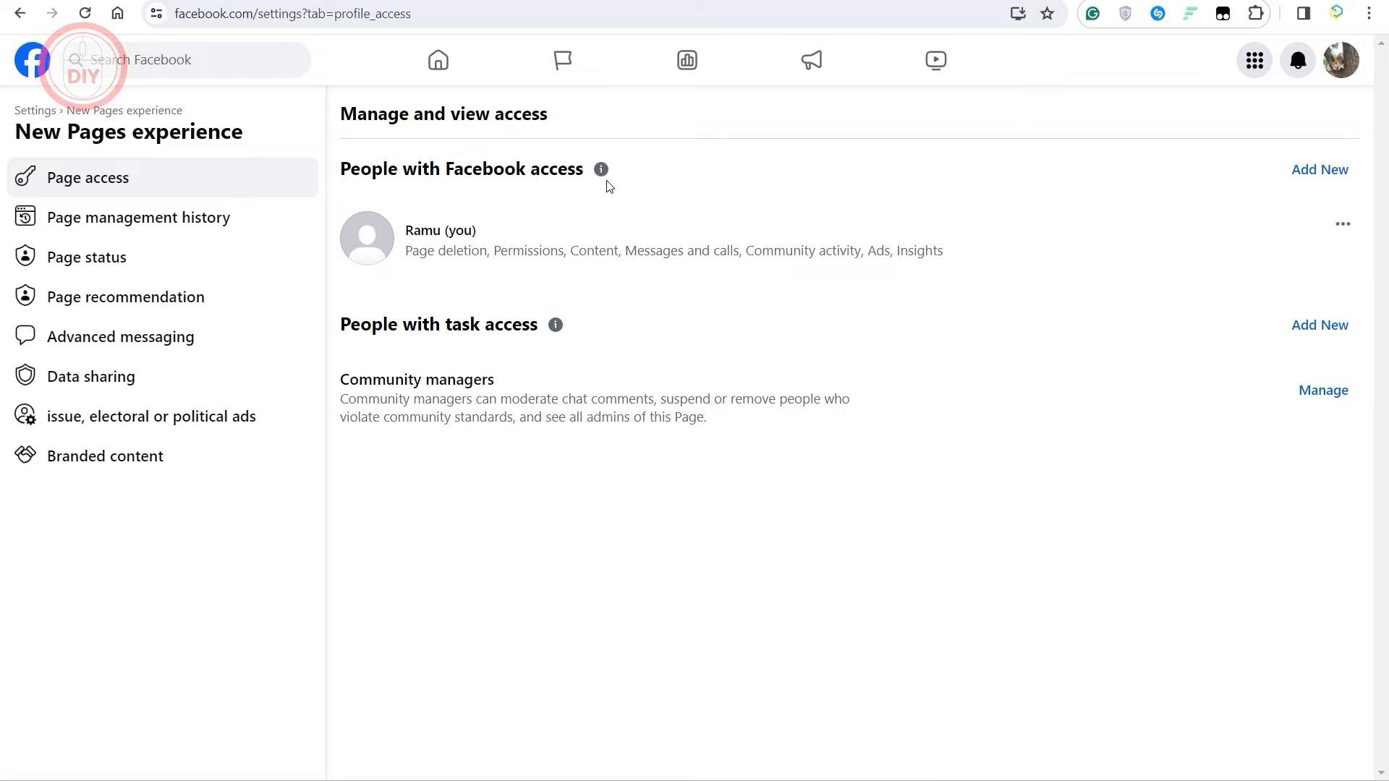
- Start adding someone with Facebook access and continue past the explanation step
click(1319, 170)
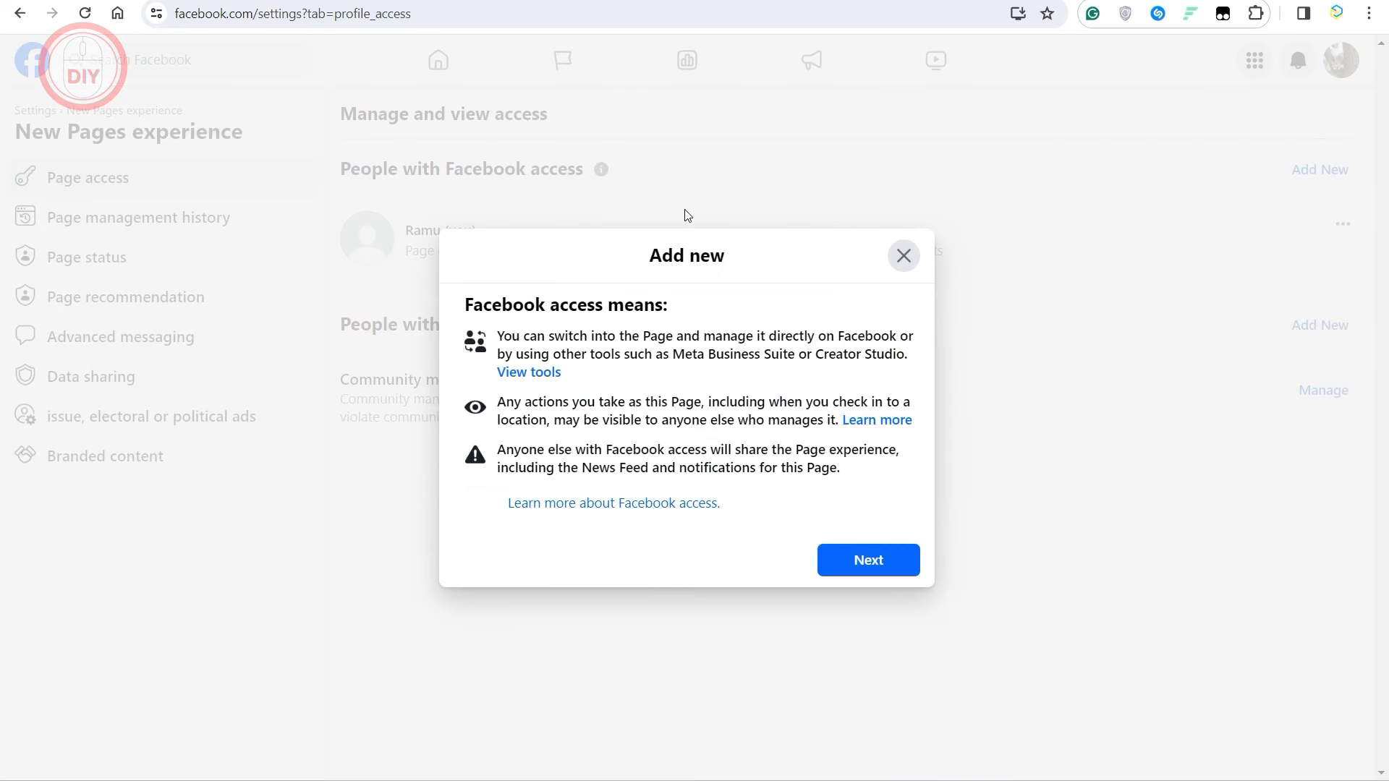
mouse_move(612, 395)
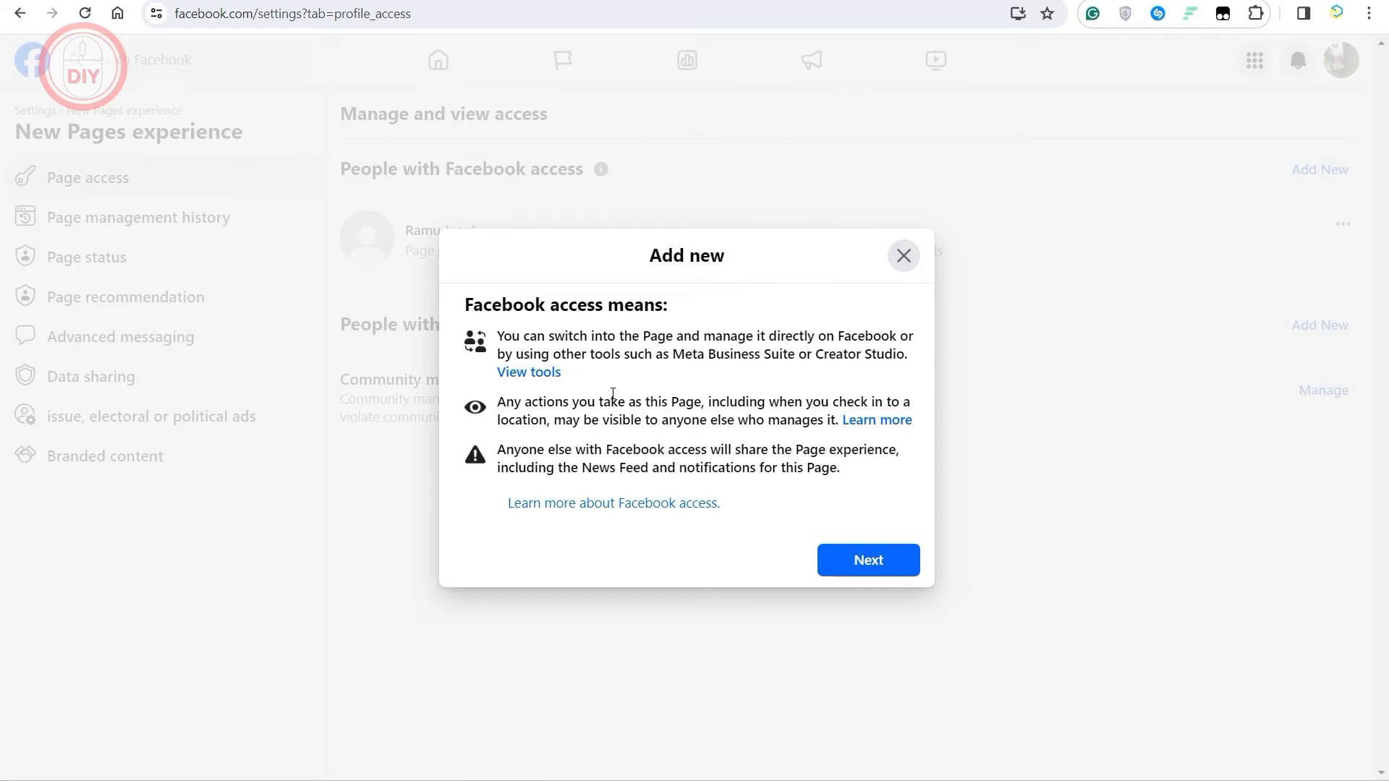
mouse_move(717, 494)
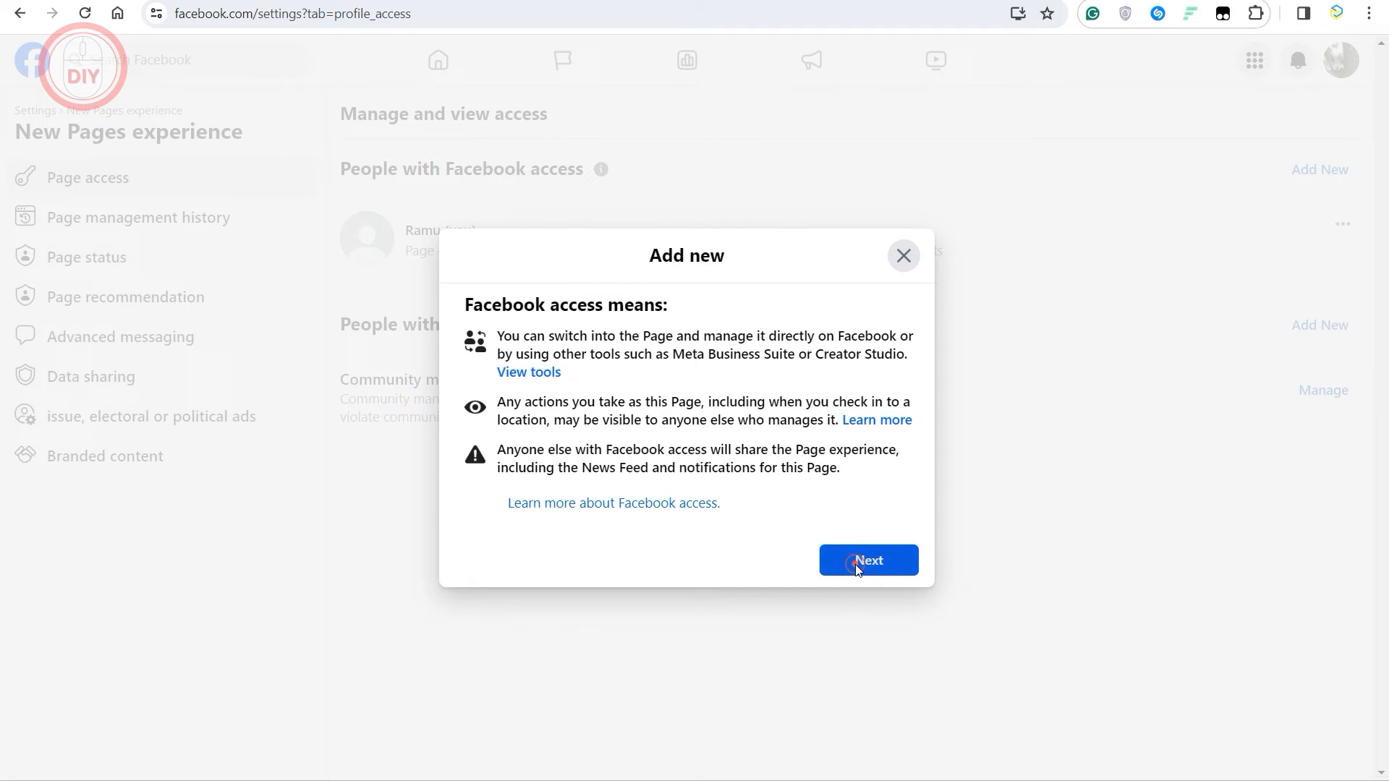
click(868, 560)
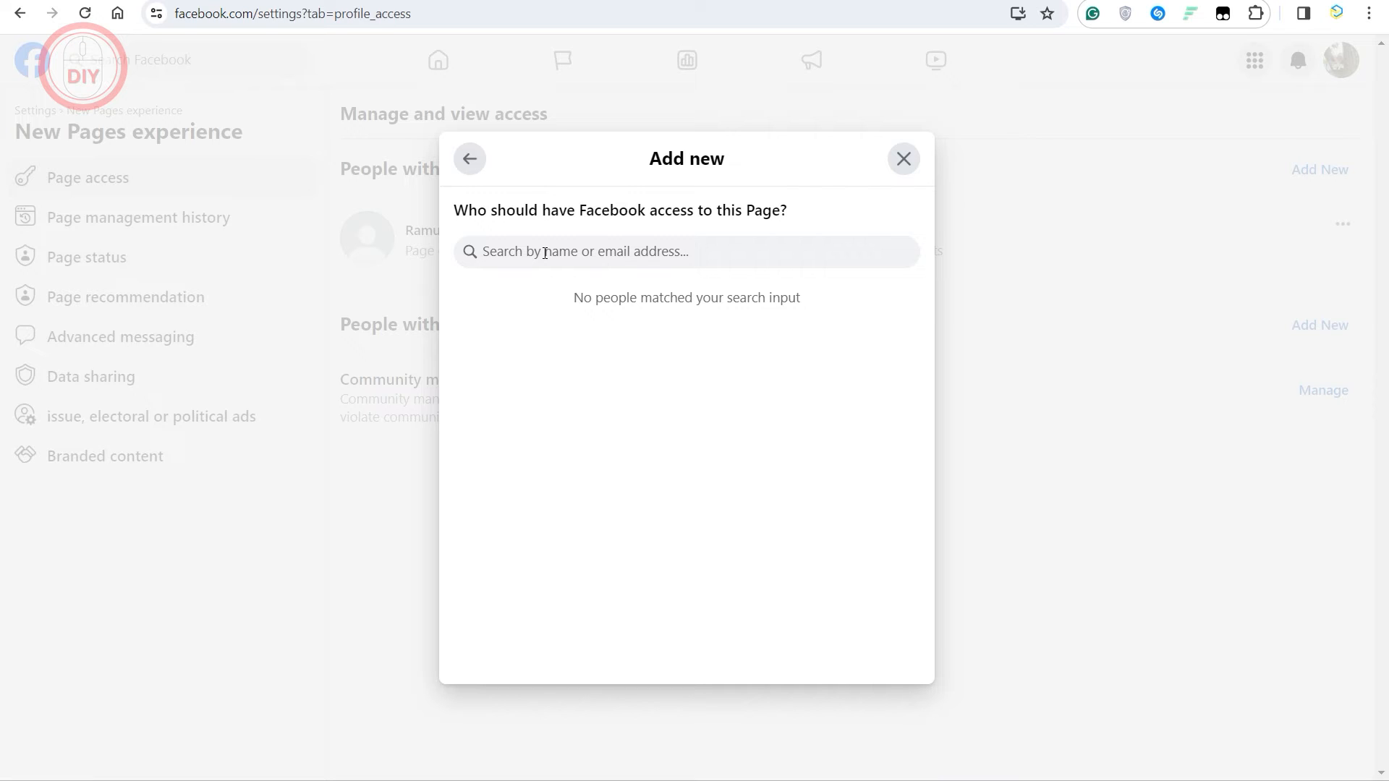
- Search for 'elon musk' and choose Elon Musk Reeve from the results
text(elon musk)
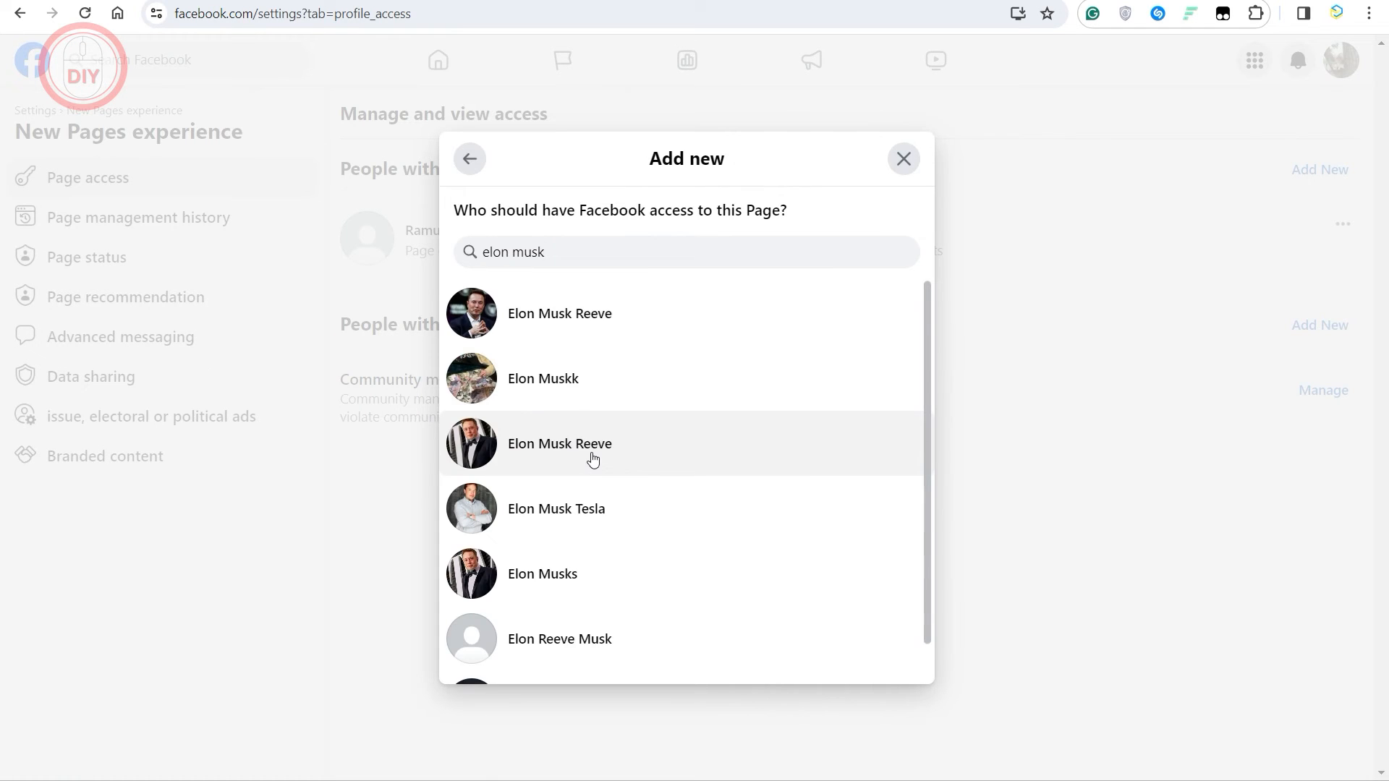
click(559, 444)
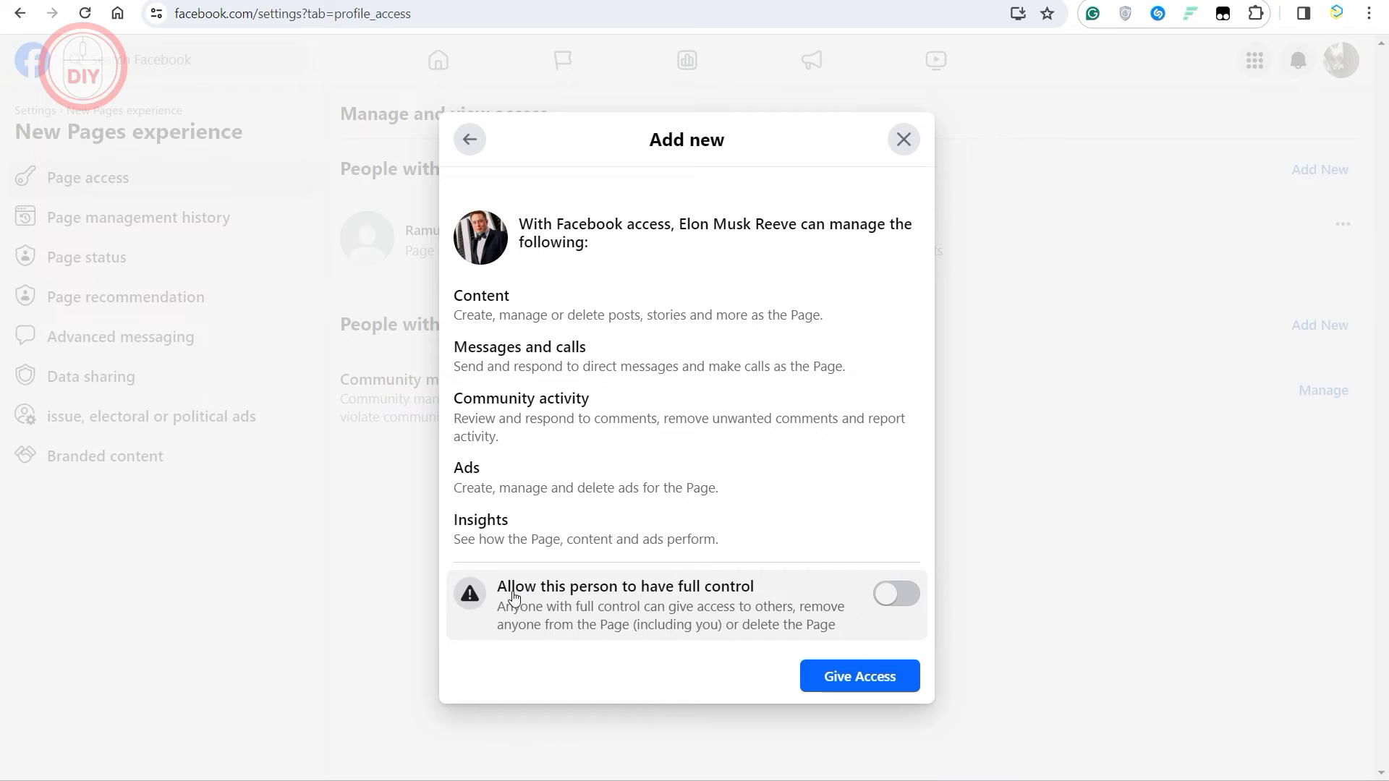
mouse_move(629, 601)
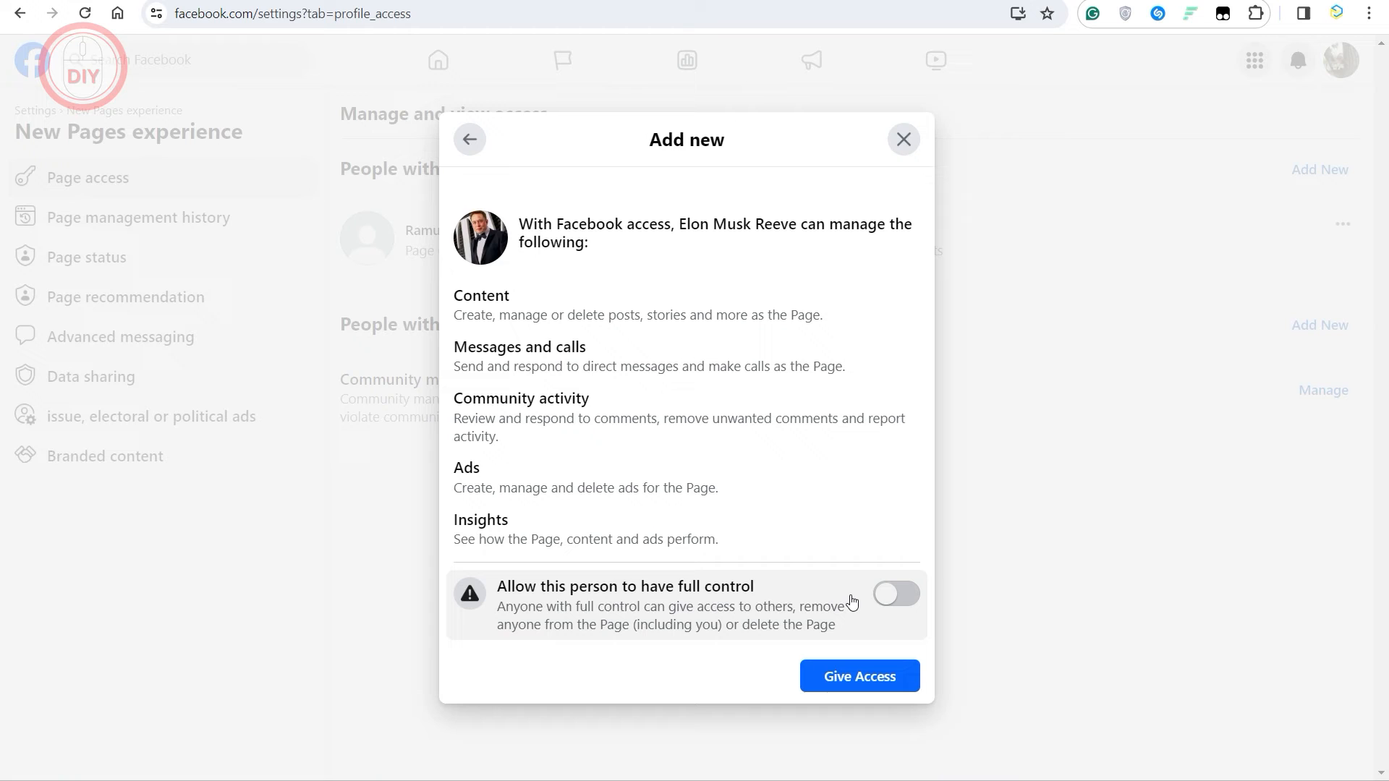
mouse_move(858, 675)
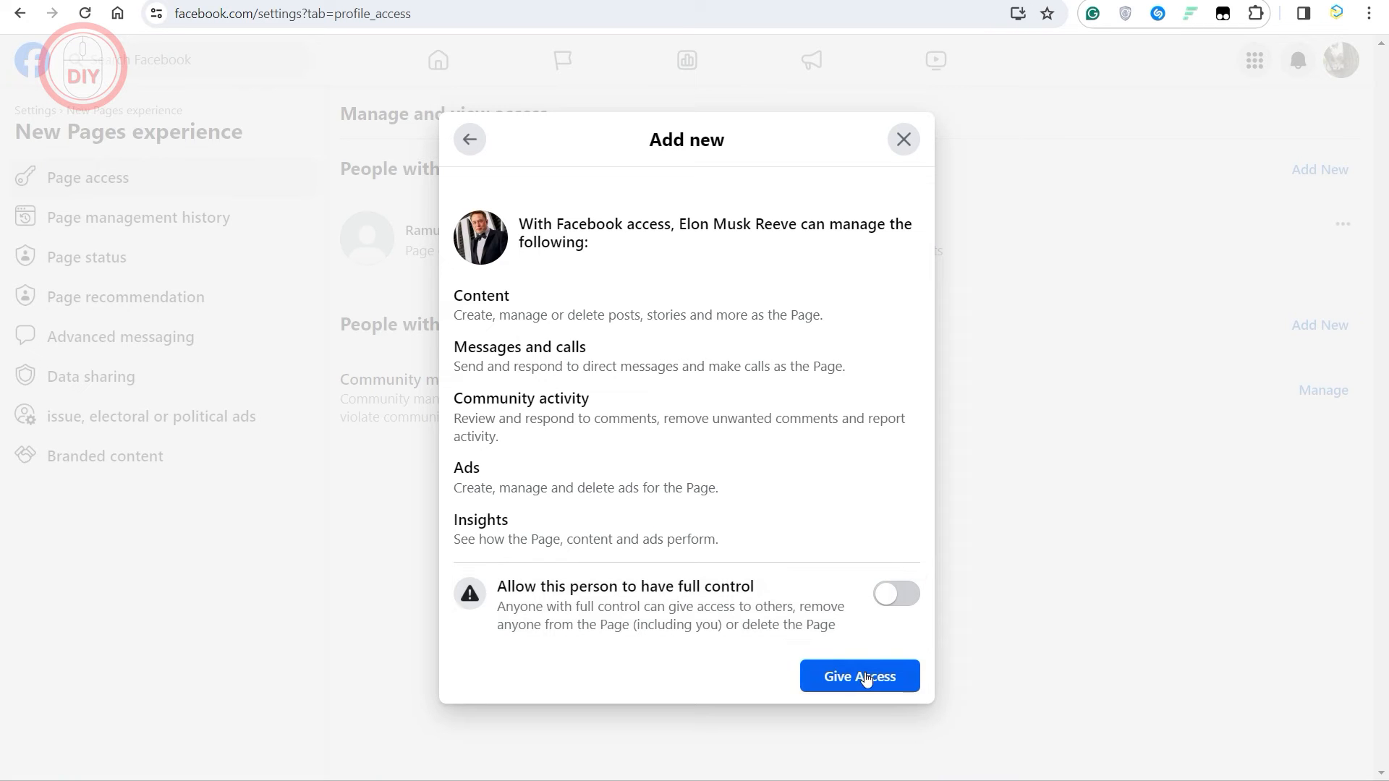
- Give Elon Musk Reeve access and confirm with the password to send the invitation
click(858, 676)
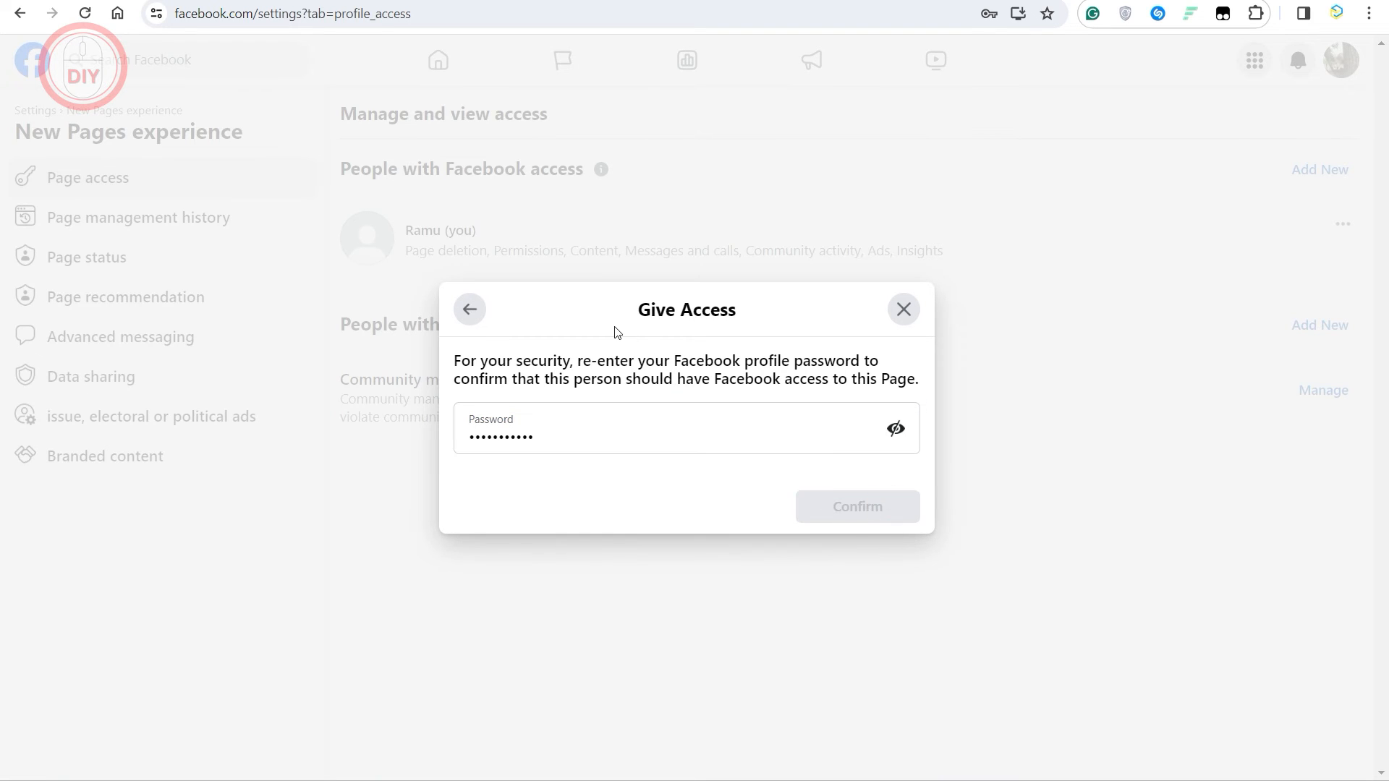
click(856, 506)
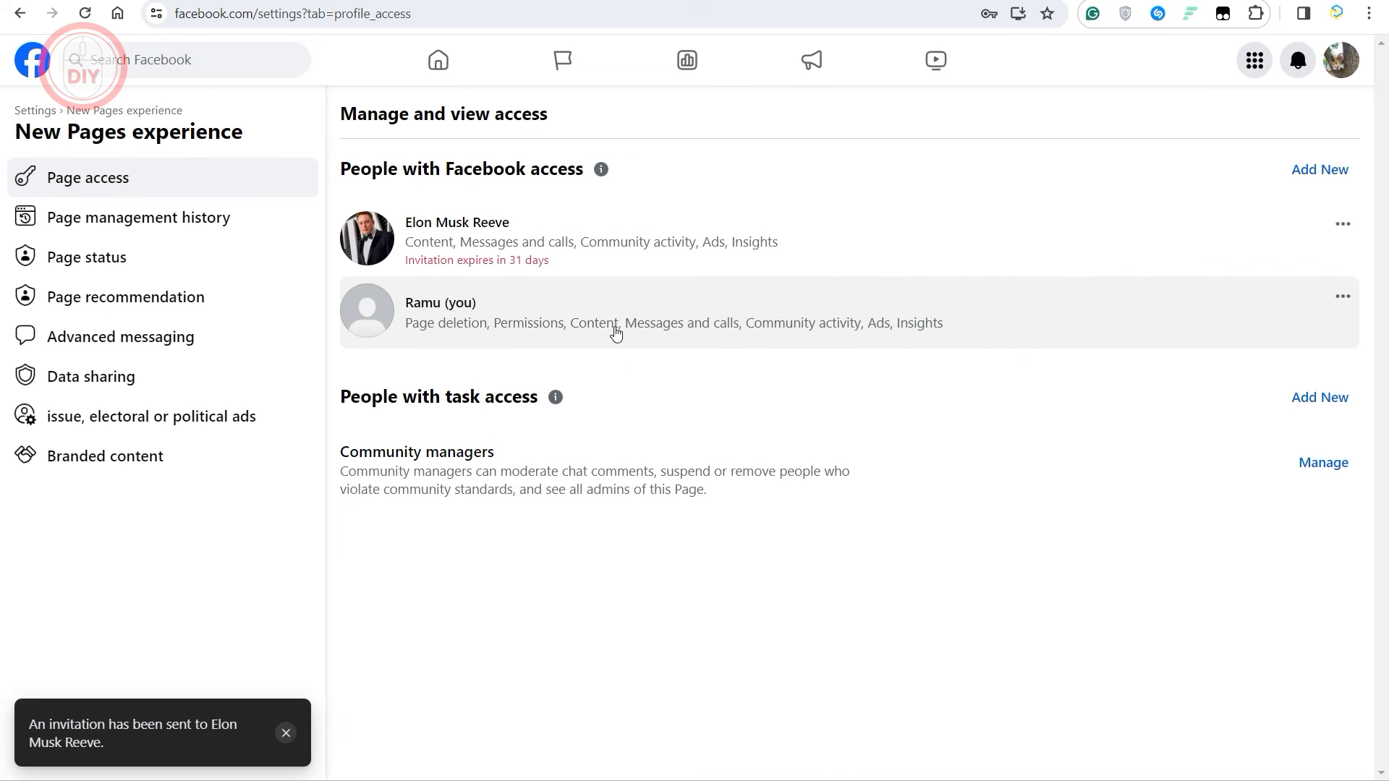
mouse_move(430, 240)
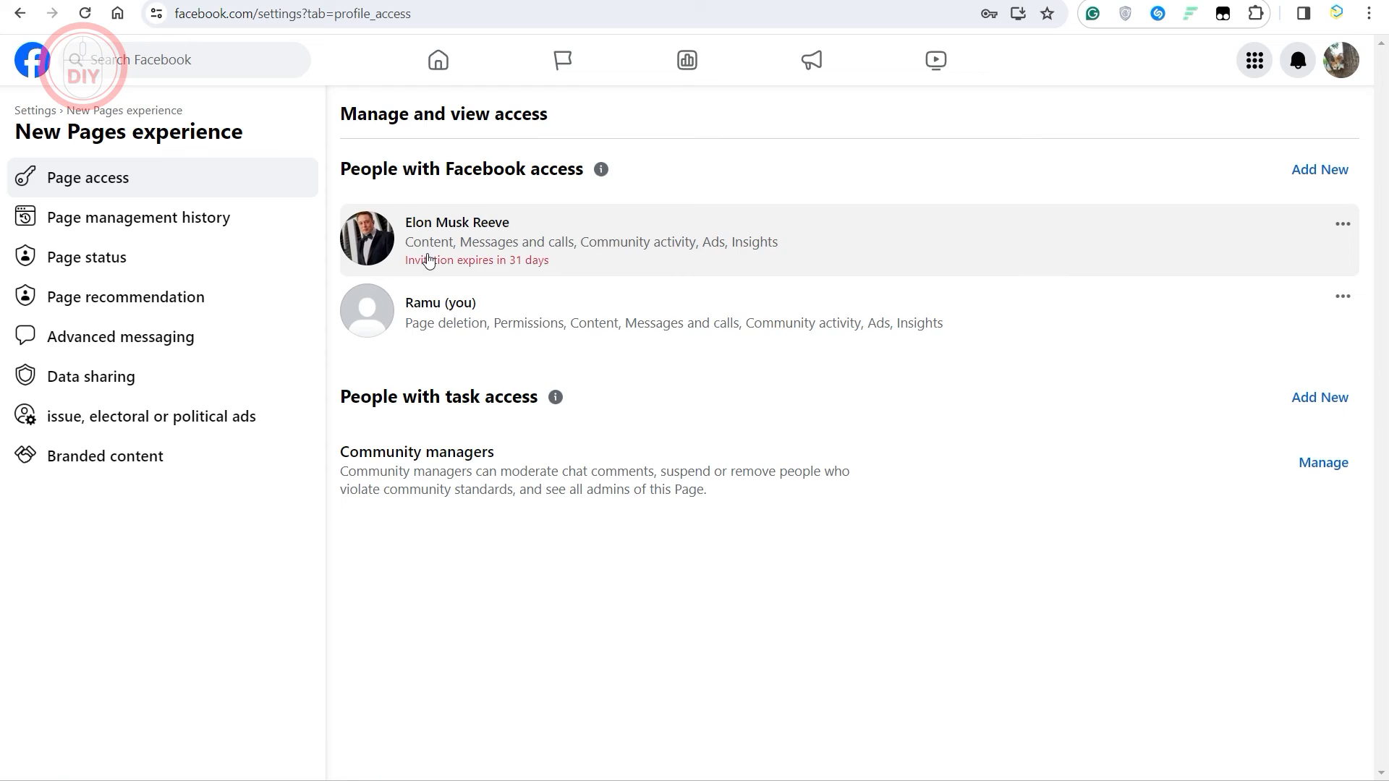
mouse_move(520, 268)
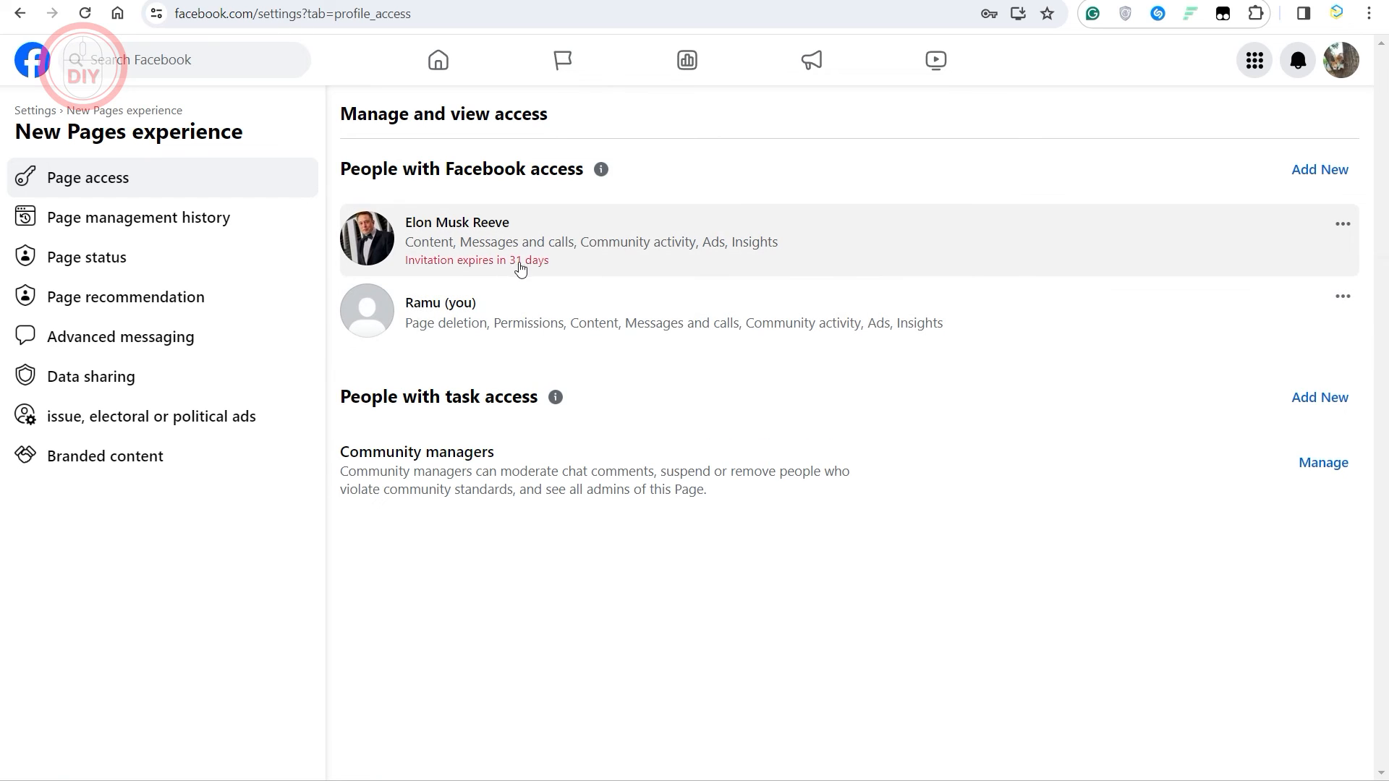
mouse_move(601, 240)
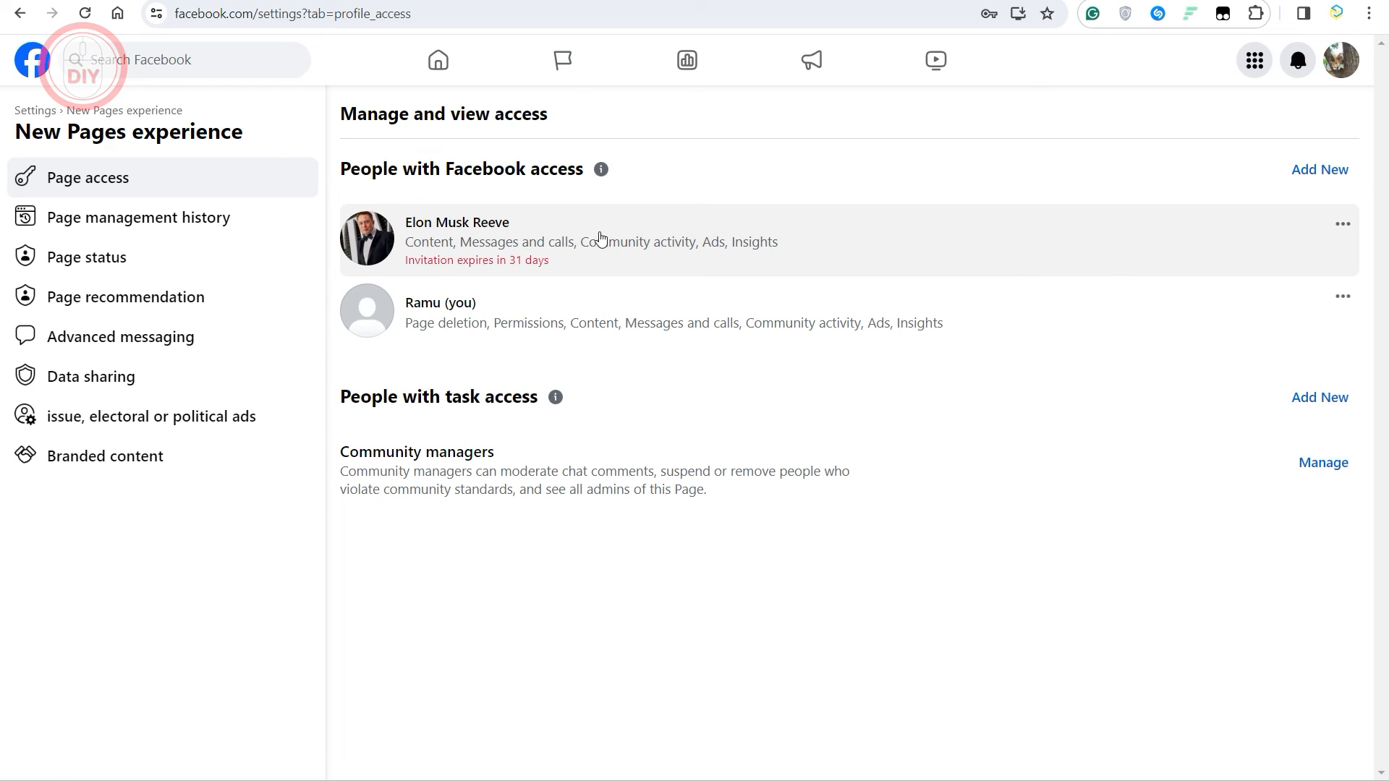
mouse_move(667, 249)
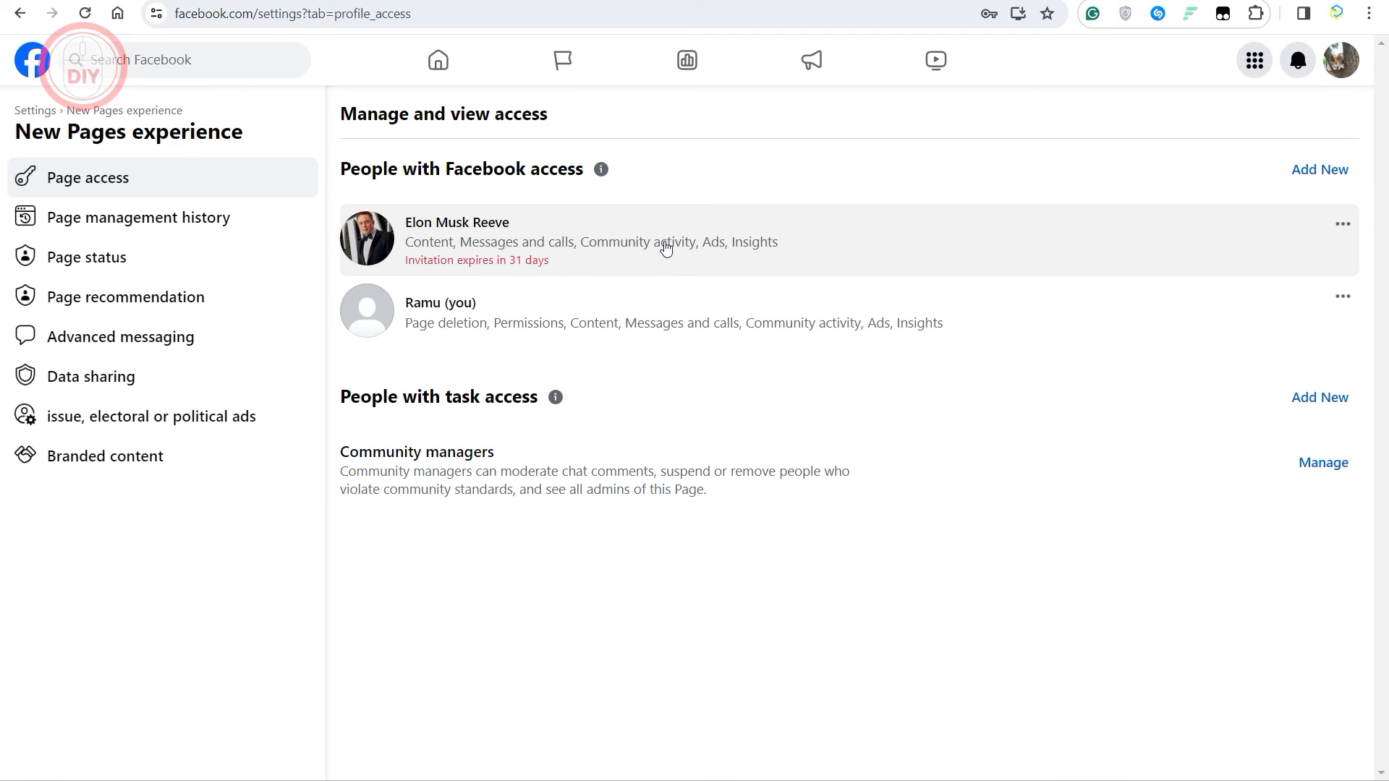
mouse_move(877, 273)
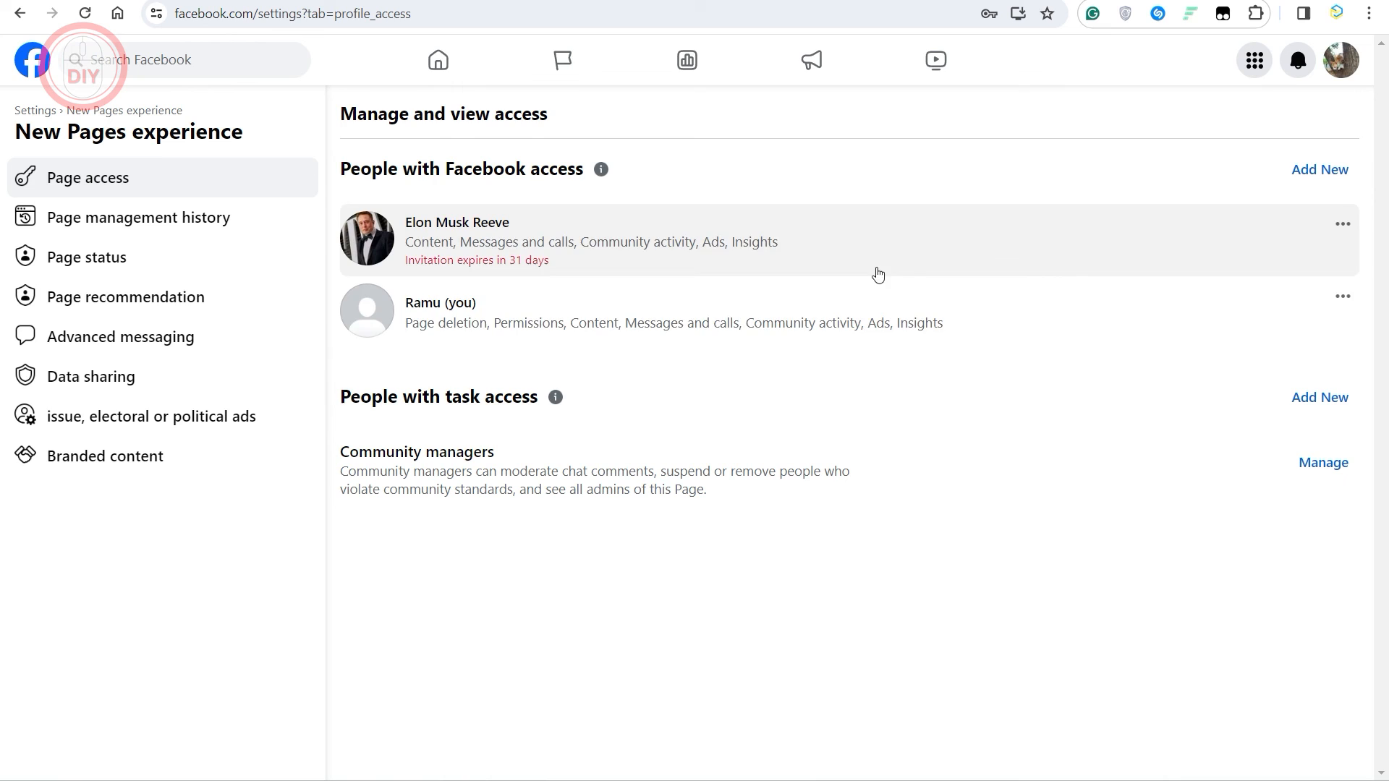
mouse_move(1179, 258)
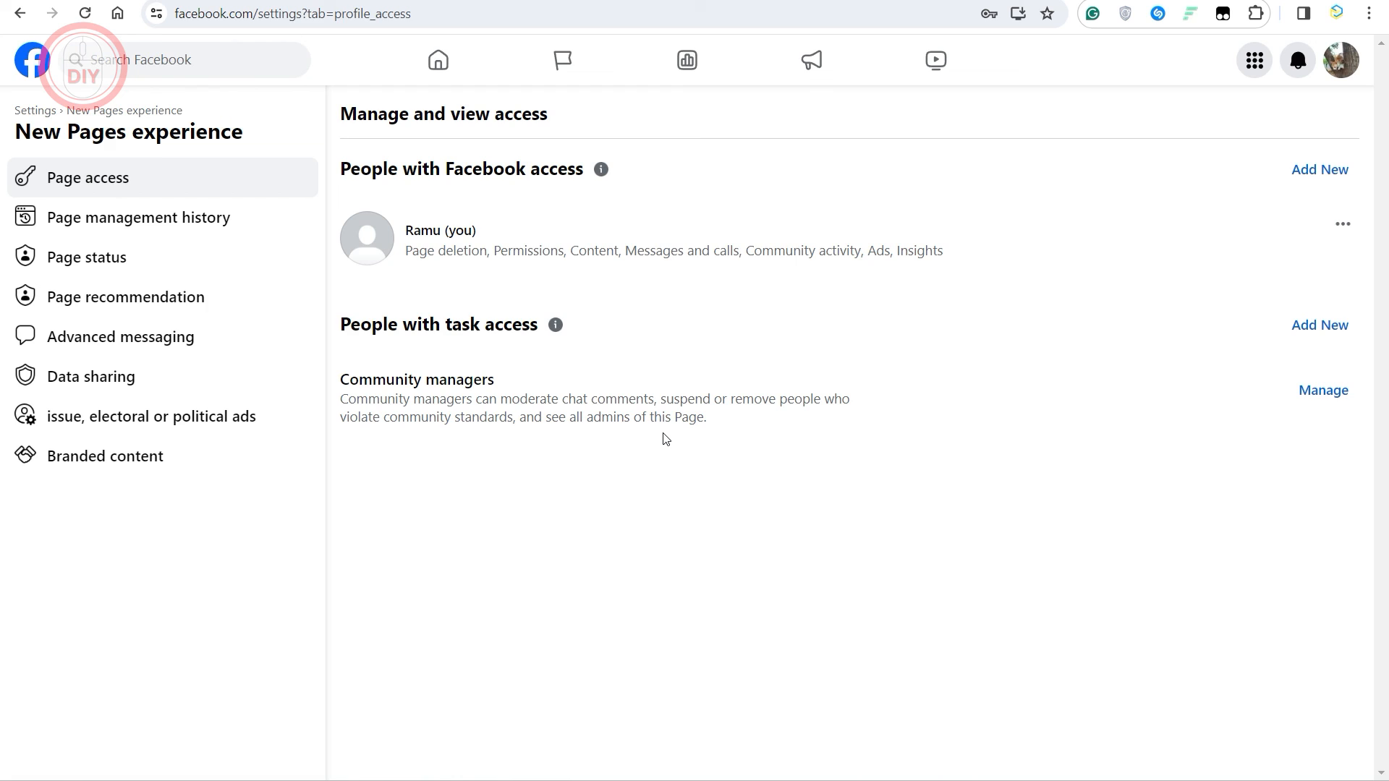
mouse_move(119, 177)
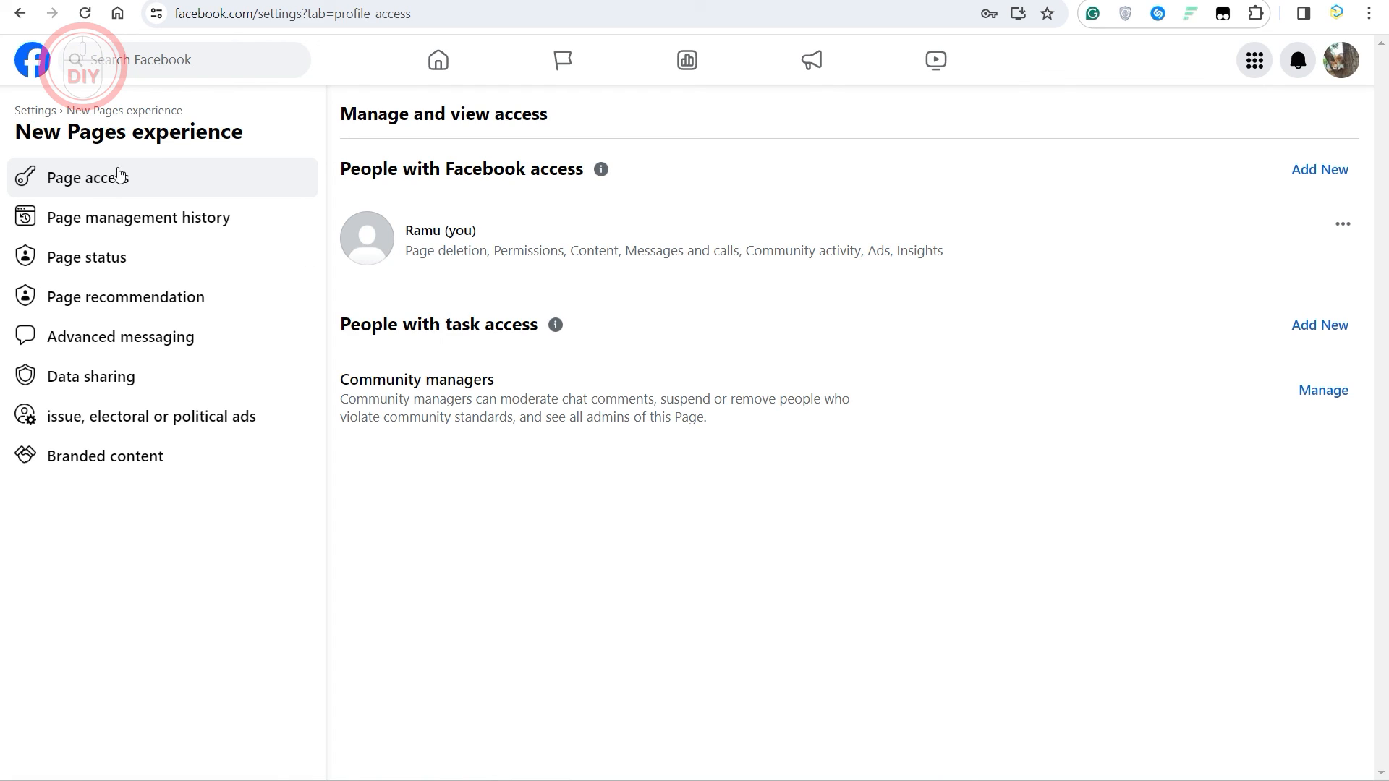